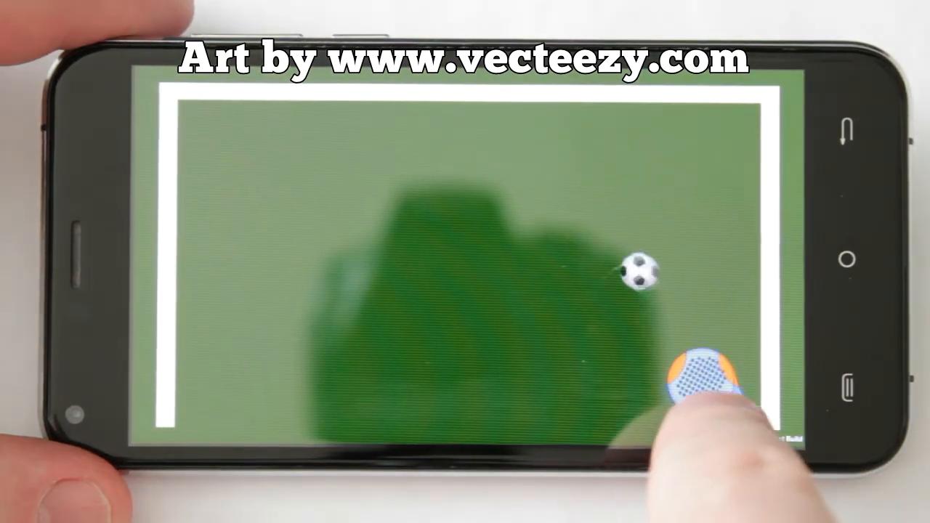
- Bring the Unity editor with the DragPaddle scene into view
left_click_drag(701, 381, 327, 371)
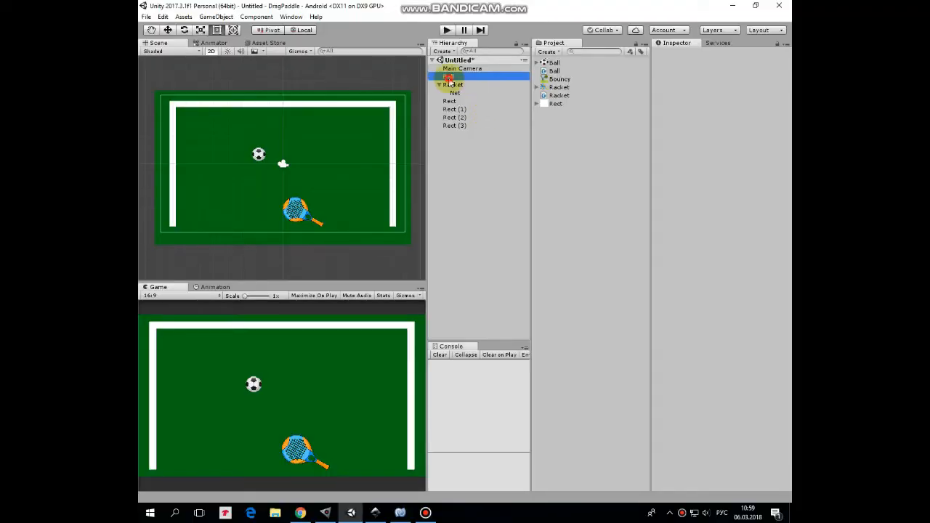
- Select Ball, view Tags & Layers confirming the Ball and Racket user layers, and reselect Ball
left_click(448, 75)
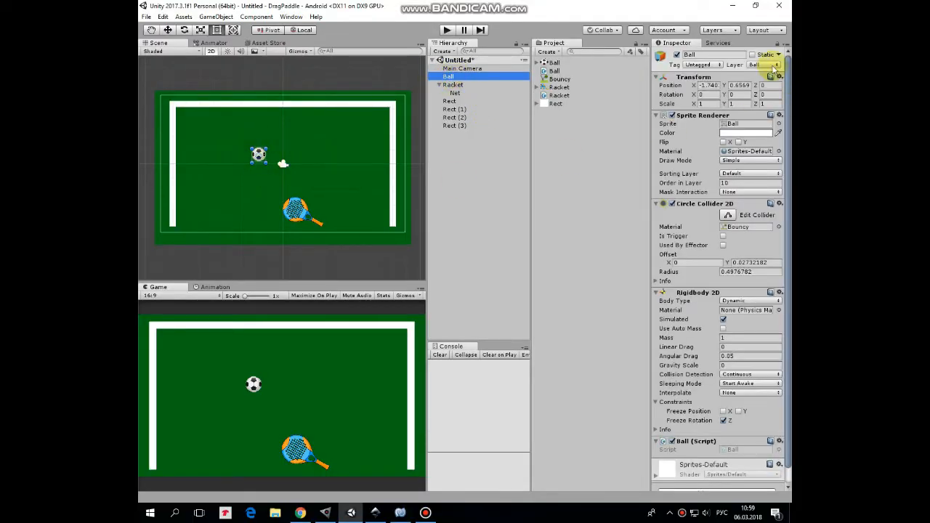
left_click(763, 64)
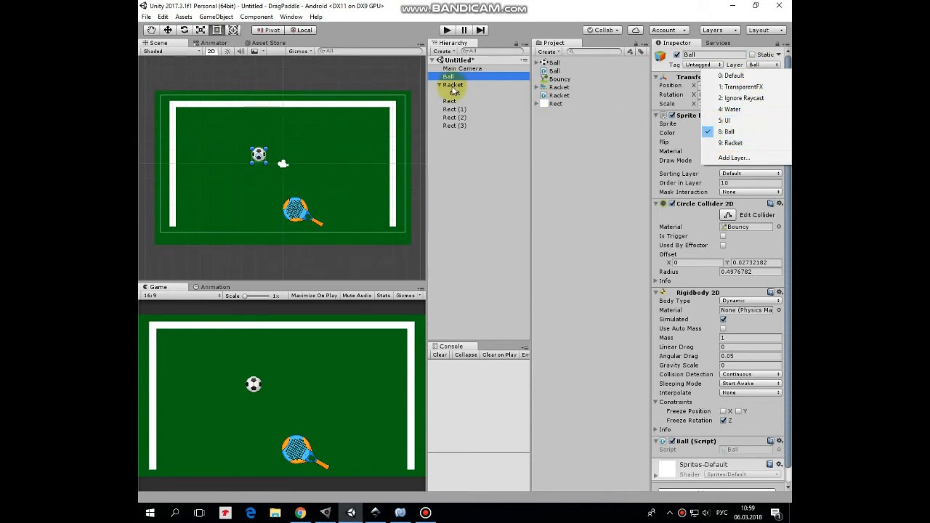
left_click(453, 84)
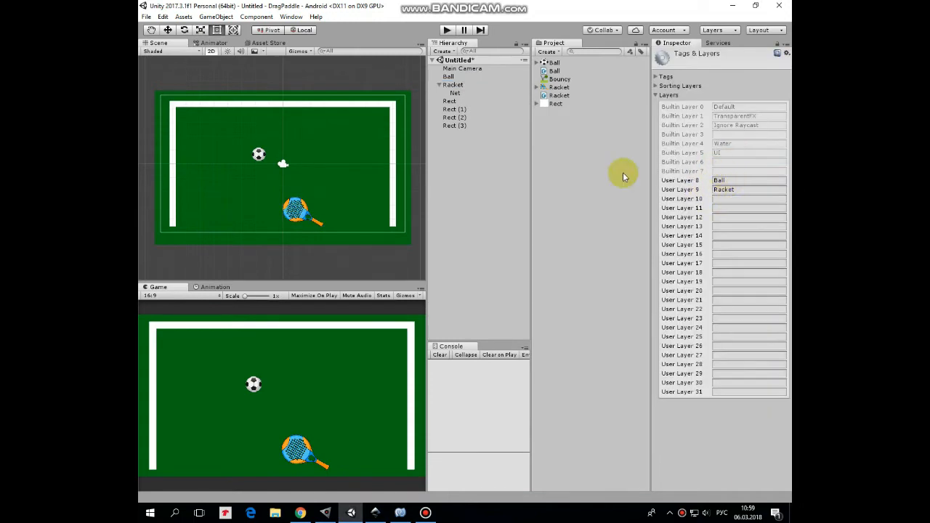
left_click(447, 75)
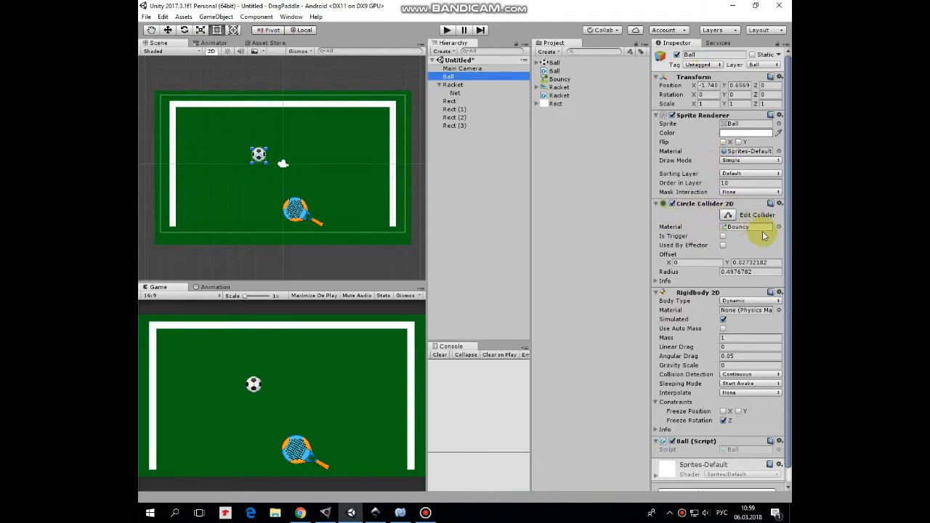
- Open Ball.cs to read its Start method applying a 200,200 launch force
left_click(559, 79)
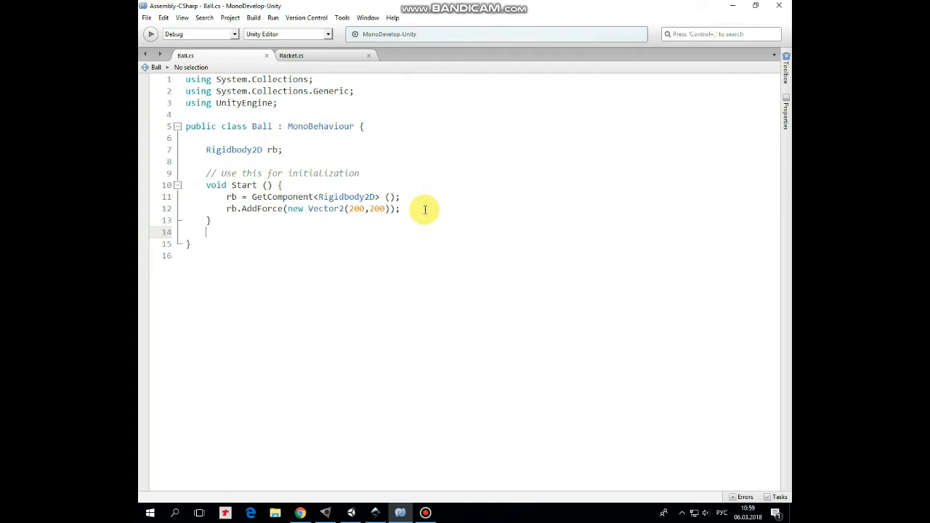
mouse_move(696, 75)
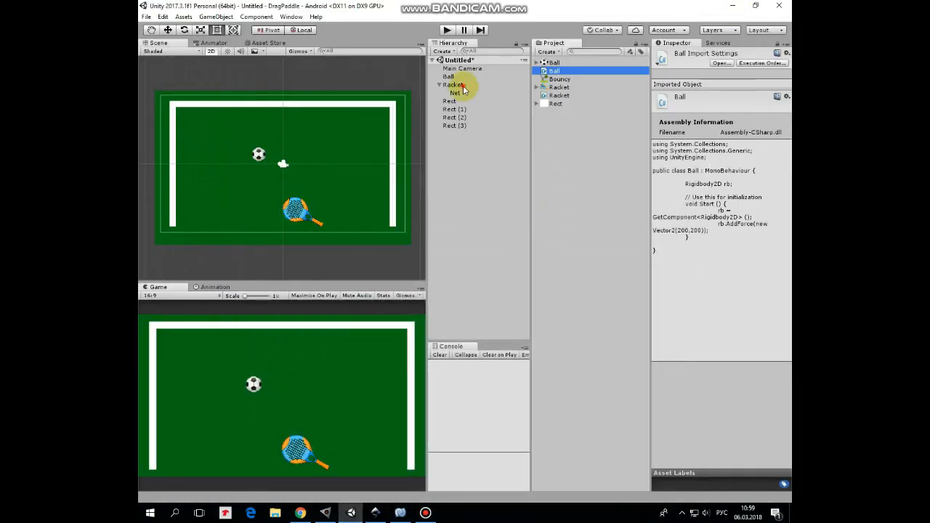
- Review the Racket's kinematic Rigidbody 2D and Circle Collider 2D, then show the Ball's components again
left_click(454, 84)
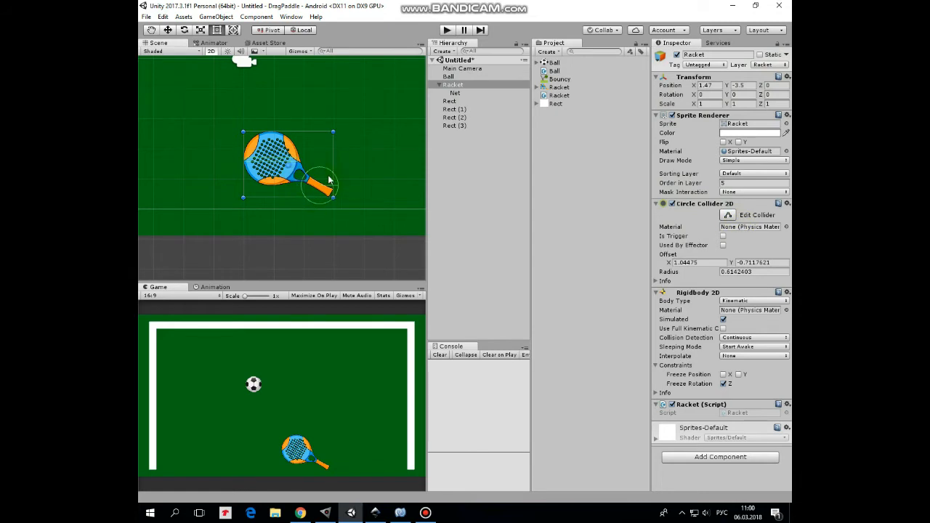
mouse_move(619, 215)
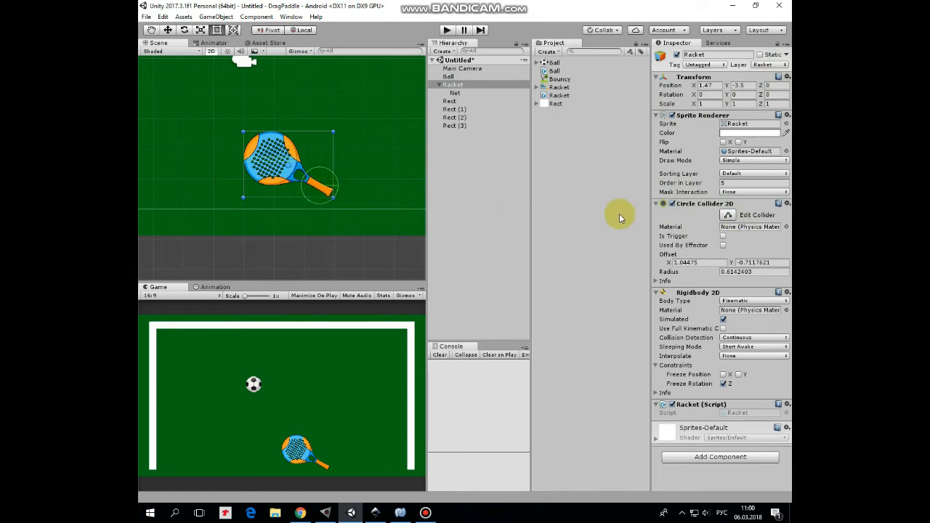
mouse_move(347, 157)
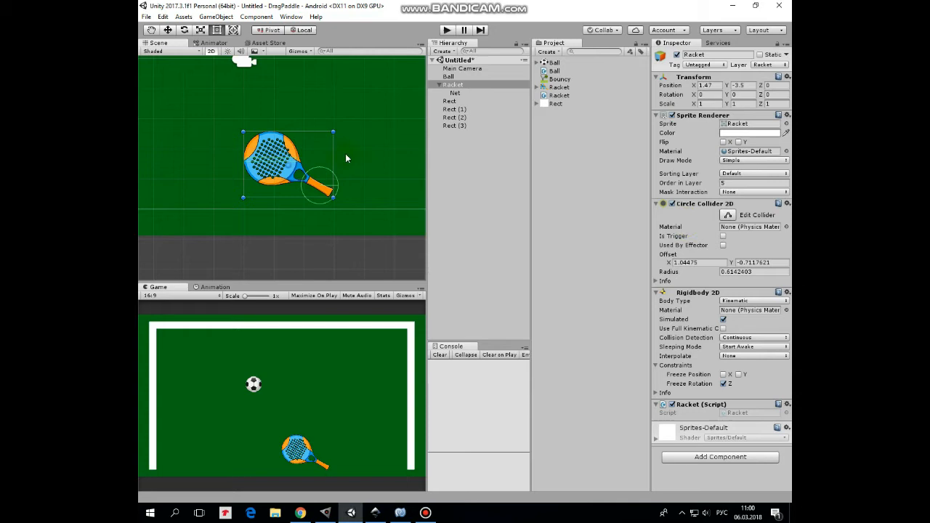
mouse_move(462, 109)
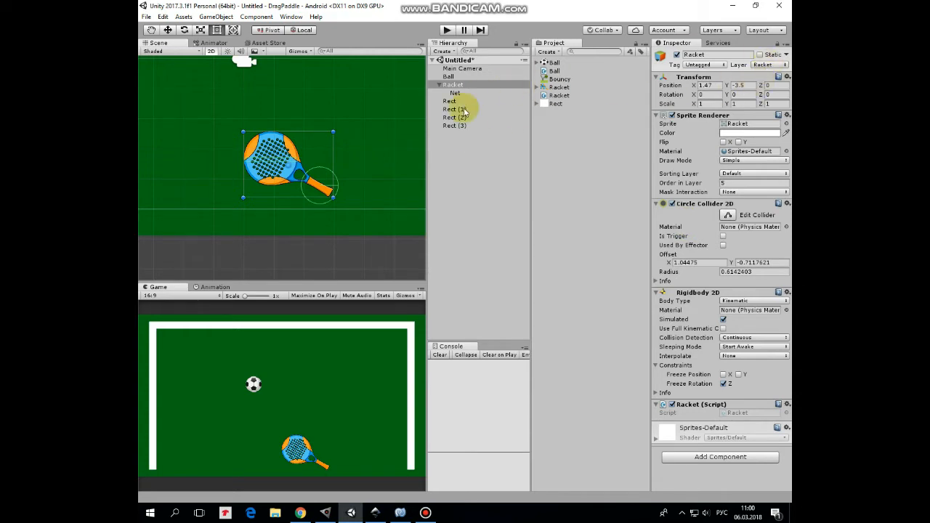
left_click(448, 76)
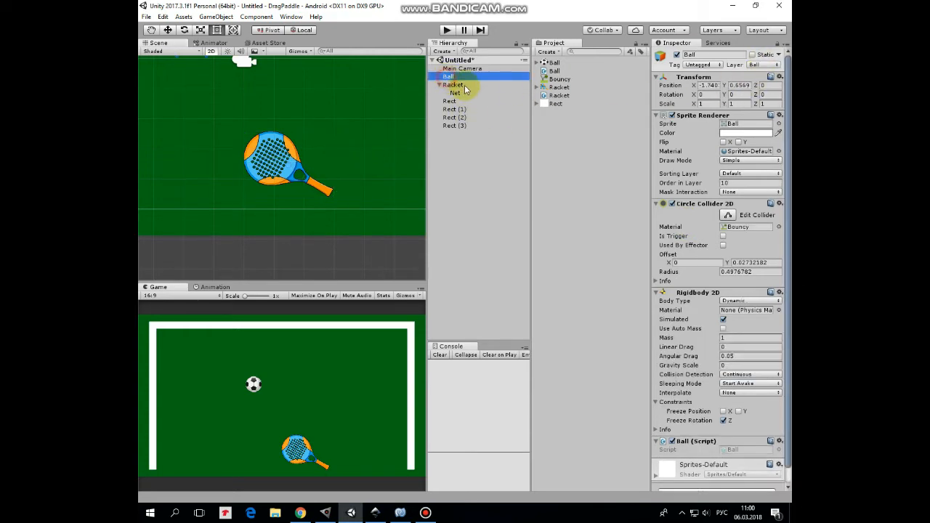
left_click(454, 85)
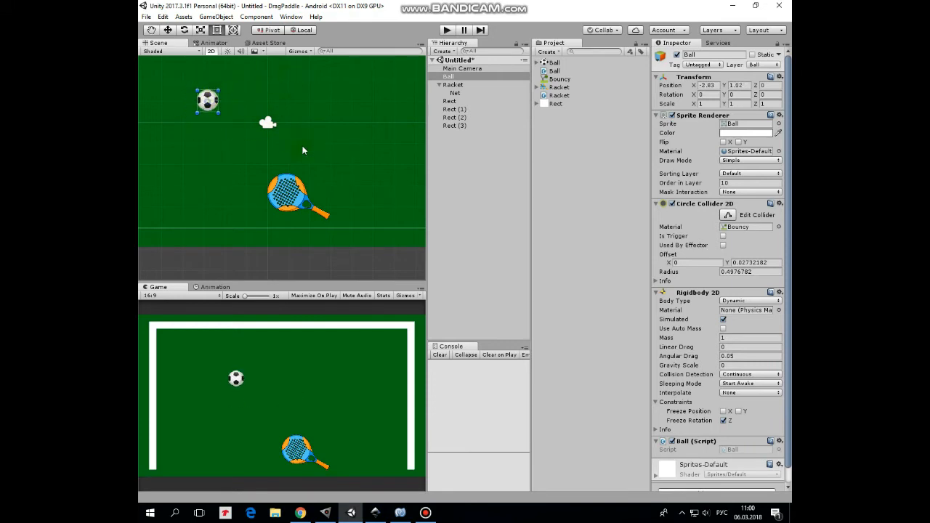
- Show the Physics 2D layer collision matrix via Edit > Project Settings, then reselect Racket
left_click(163, 16)
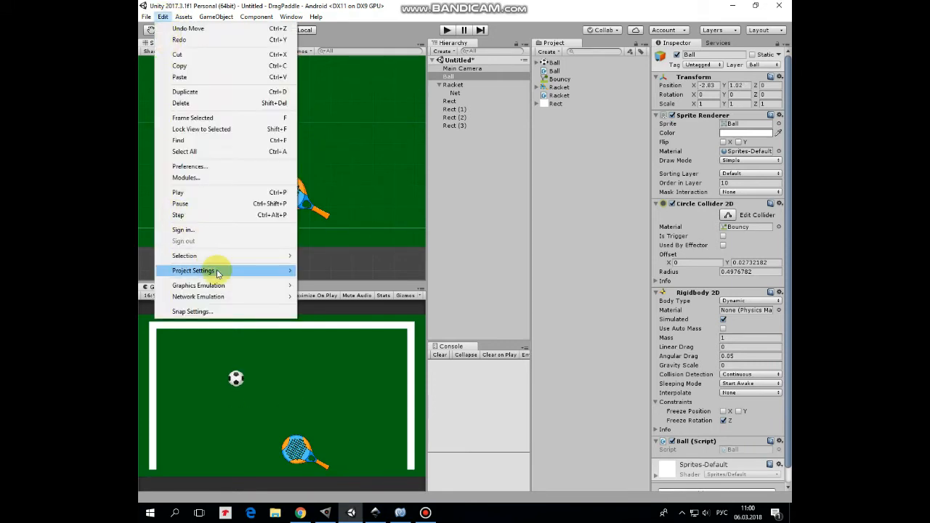
left_click(195, 270)
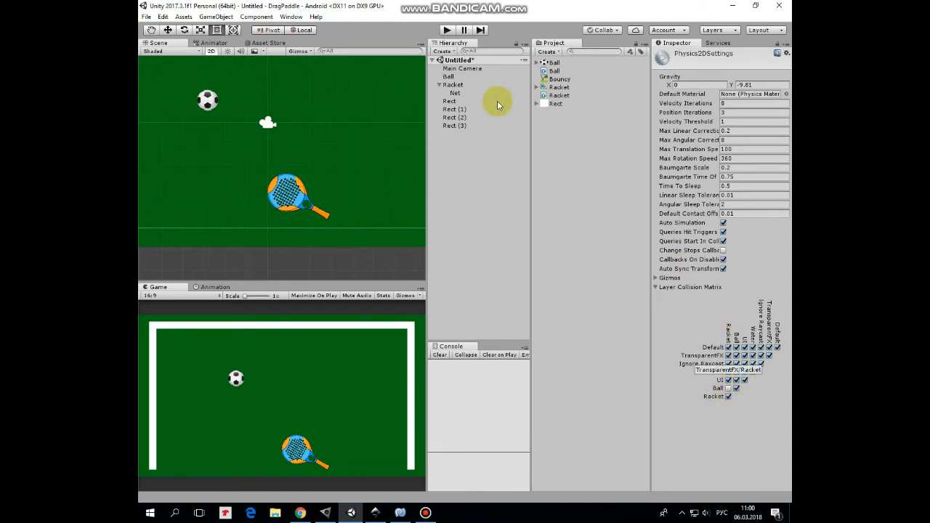
left_click(453, 85)
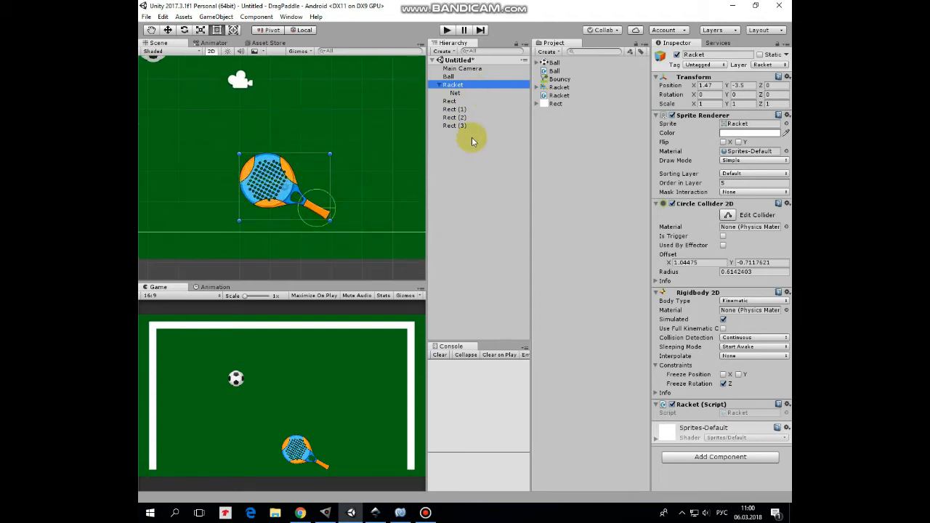
mouse_move(734, 284)
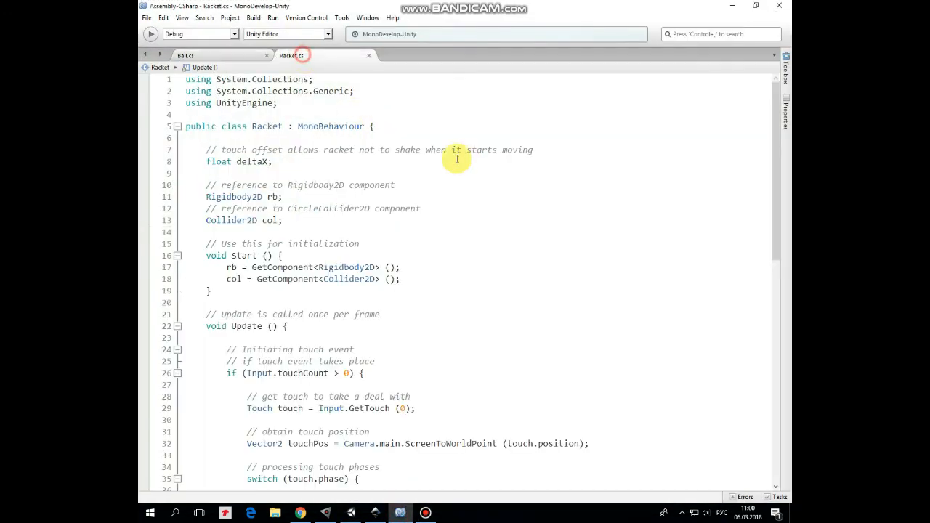
mouse_move(785, 161)
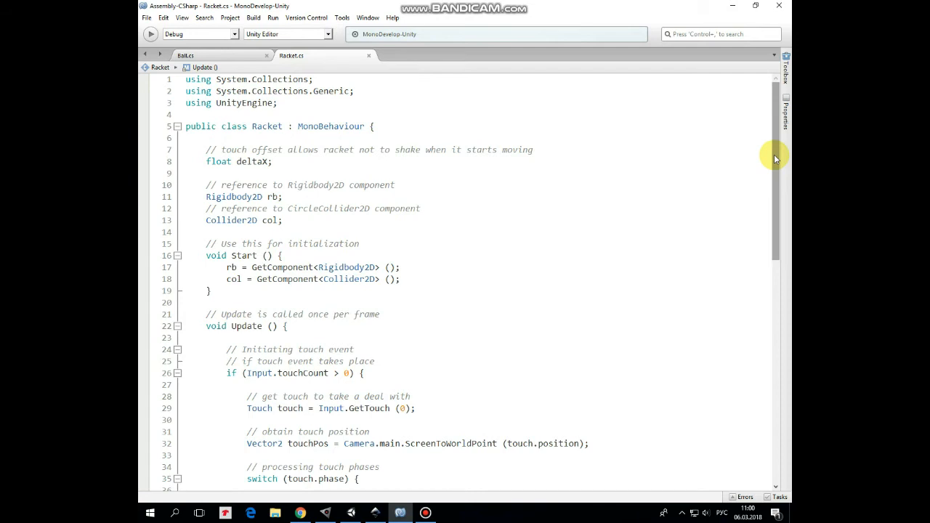
- Scroll through the Racket script's touch-handling Update code
scroll("down", 3)
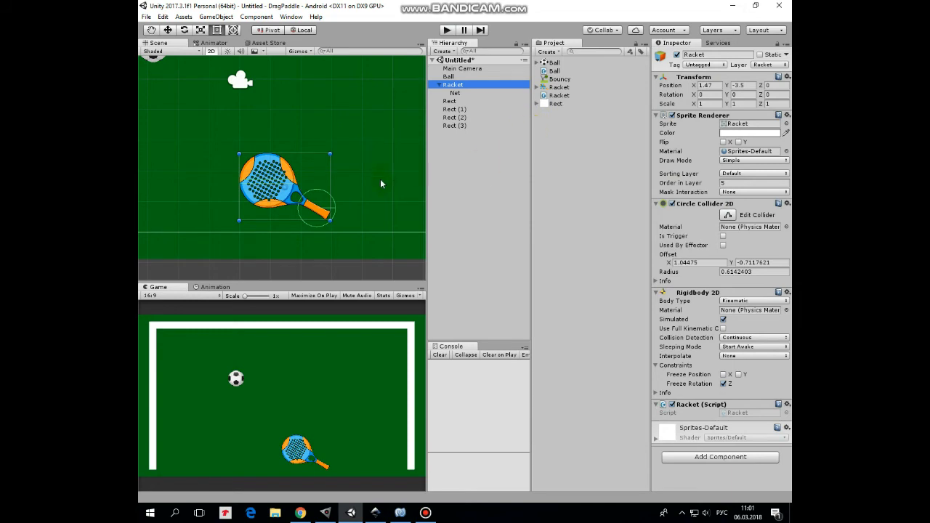
mouse_move(378, 202)
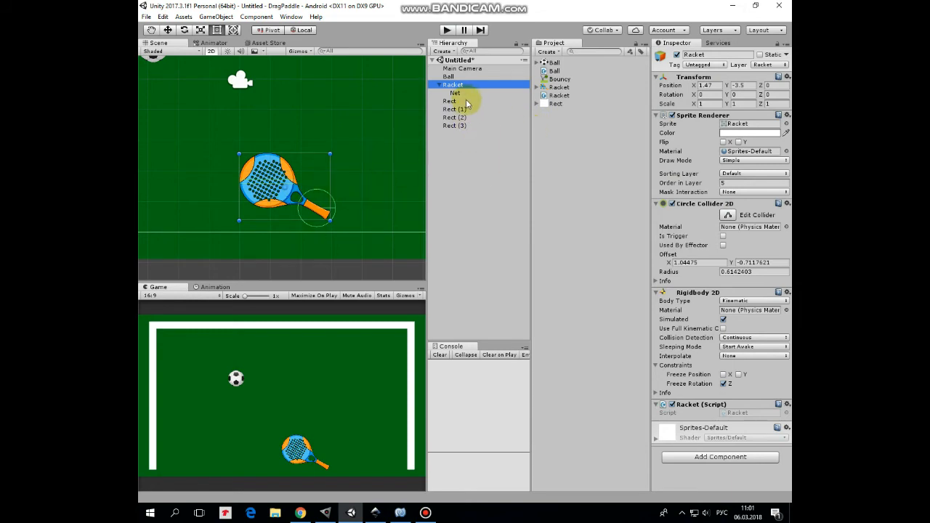
- Select the racket's Net child to show its Box Collider 2D
left_click(454, 93)
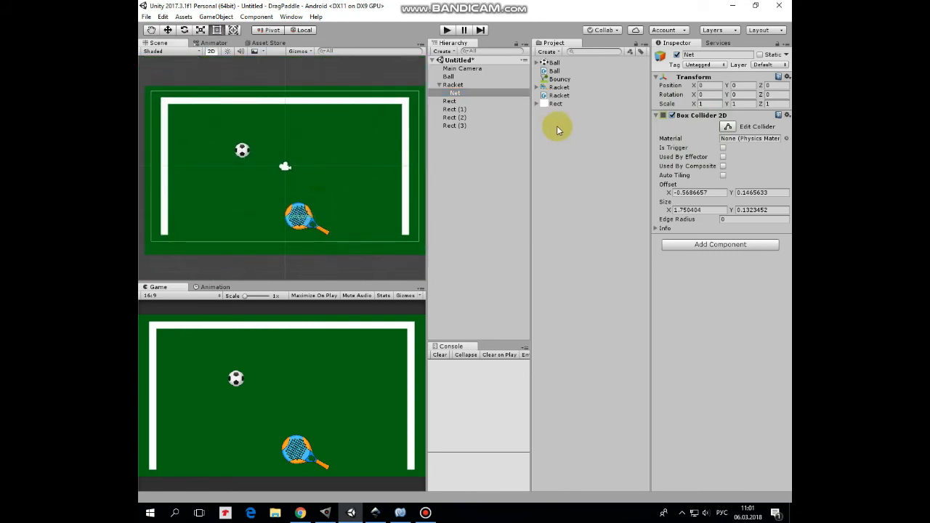
mouse_move(497, 108)
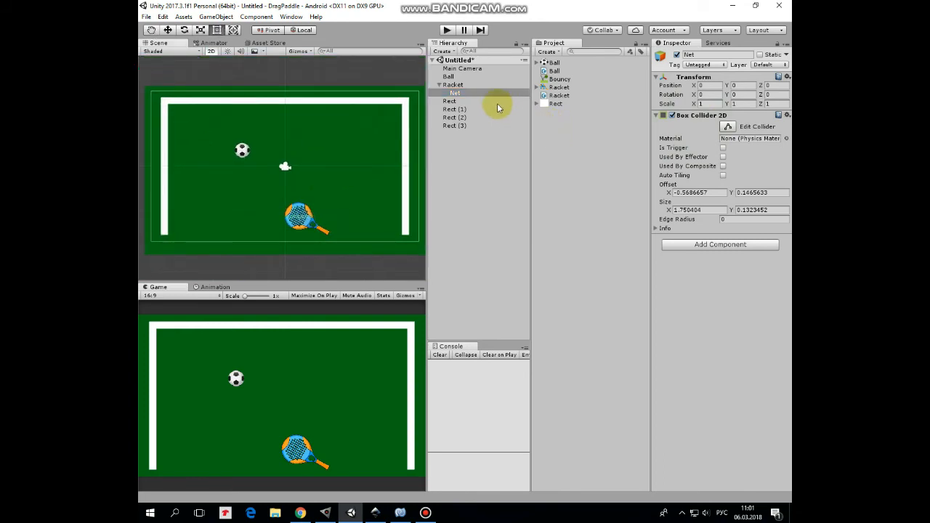
- Inspect Rect, Rect (1) and the next wall rectangle's Box Collider 2D settings
left_click(449, 100)
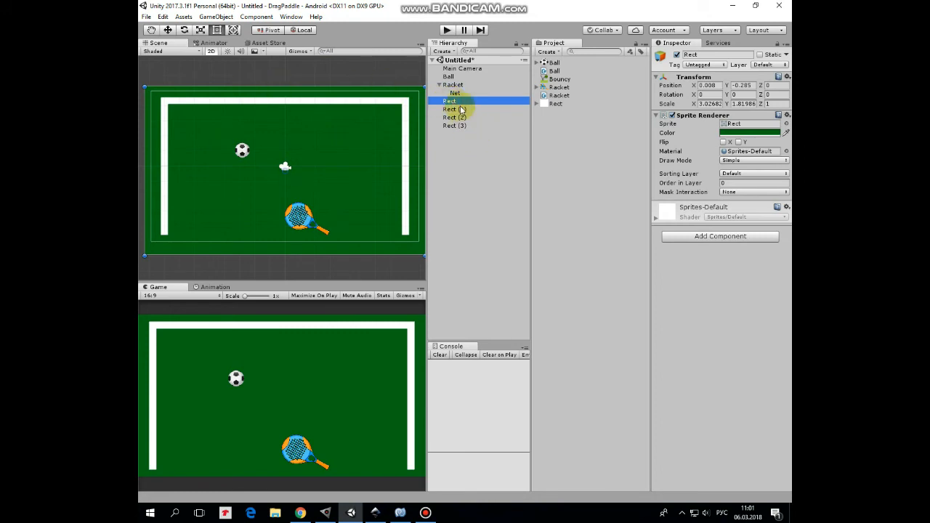
left_click(451, 116)
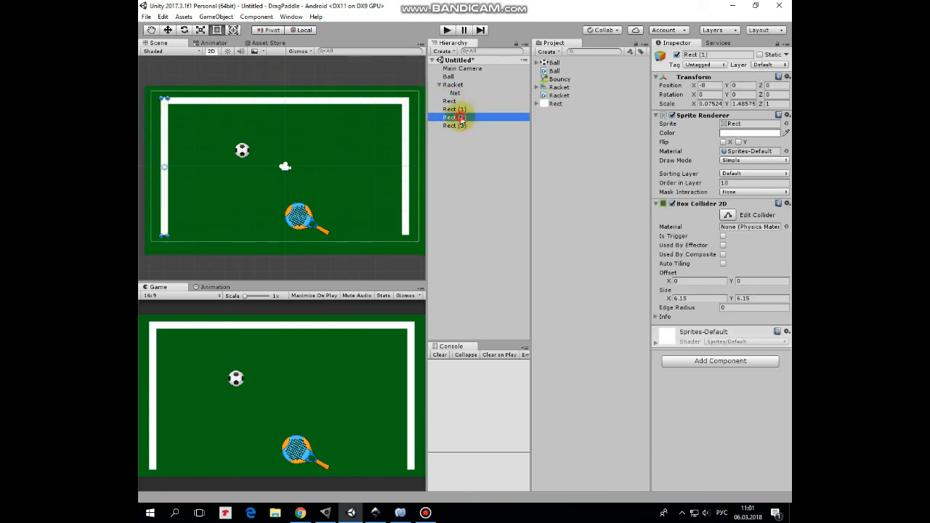
left_click(450, 125)
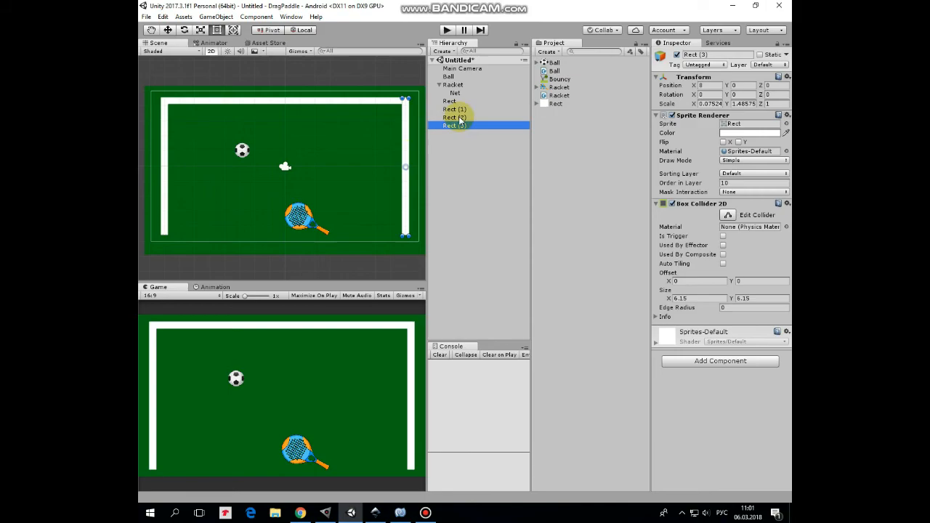